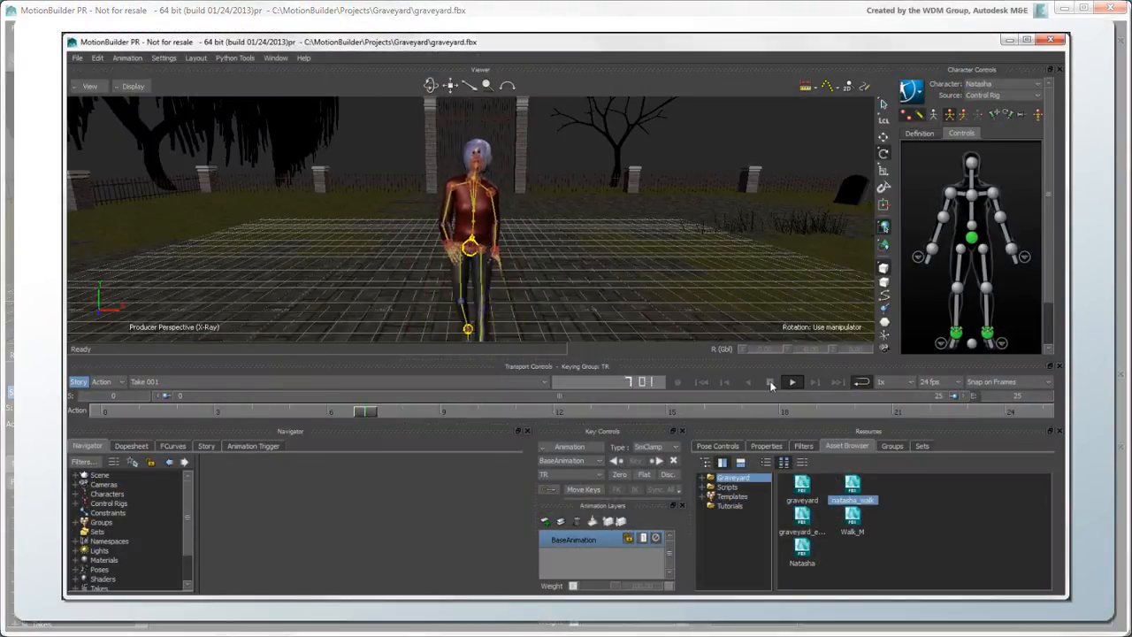
Play and stop Natasha's walk, then jump to the take's last and first frames
click(770, 381)
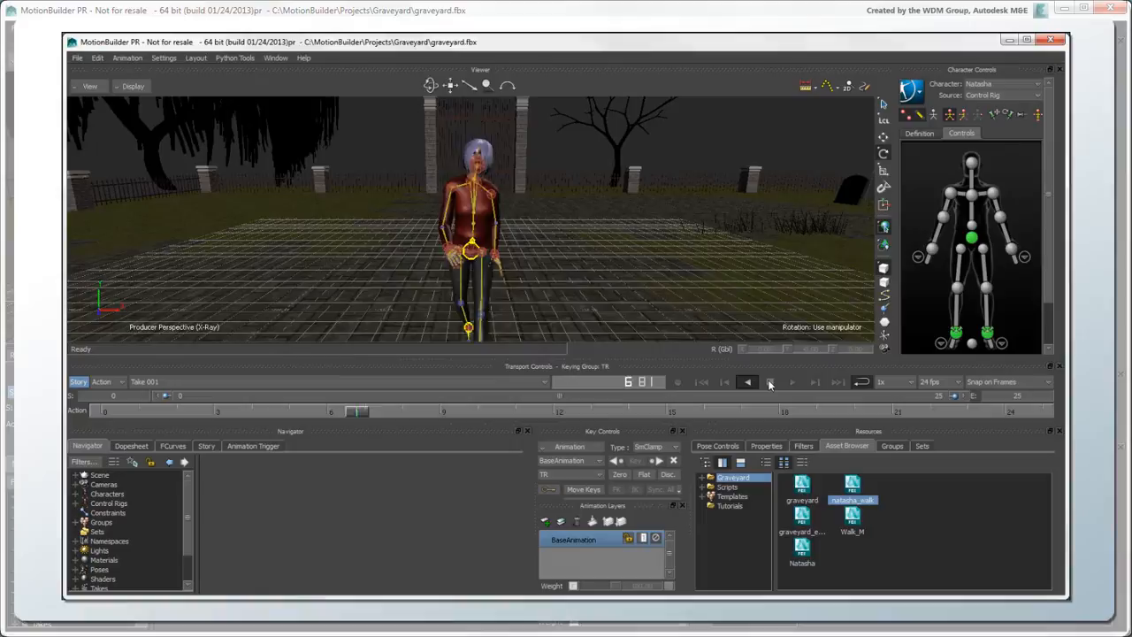
click(790, 381)
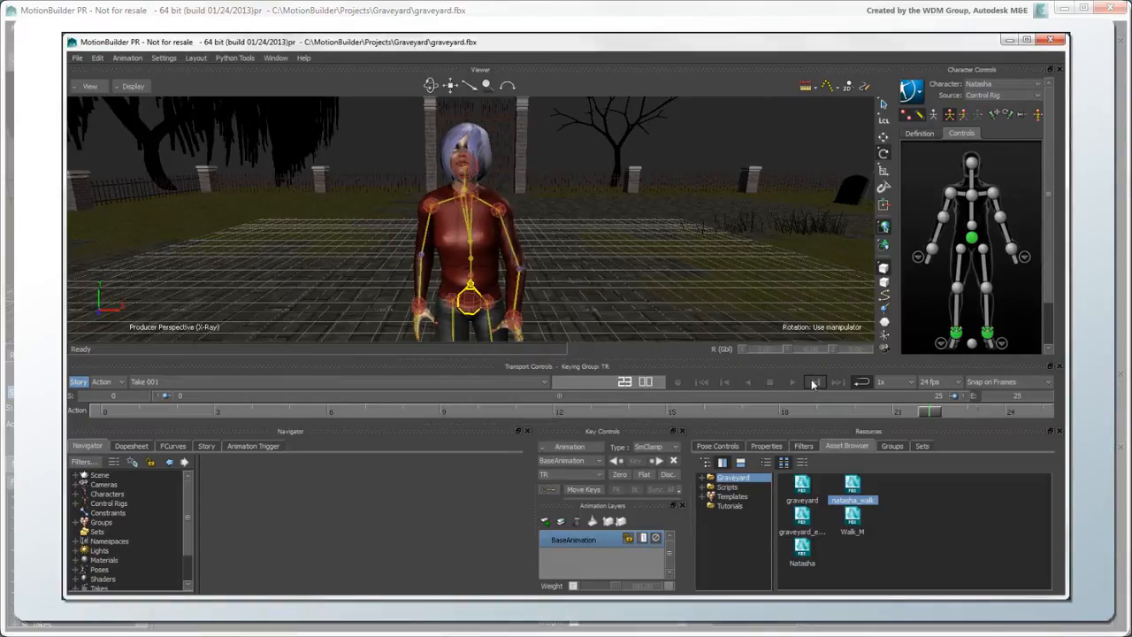
click(726, 381)
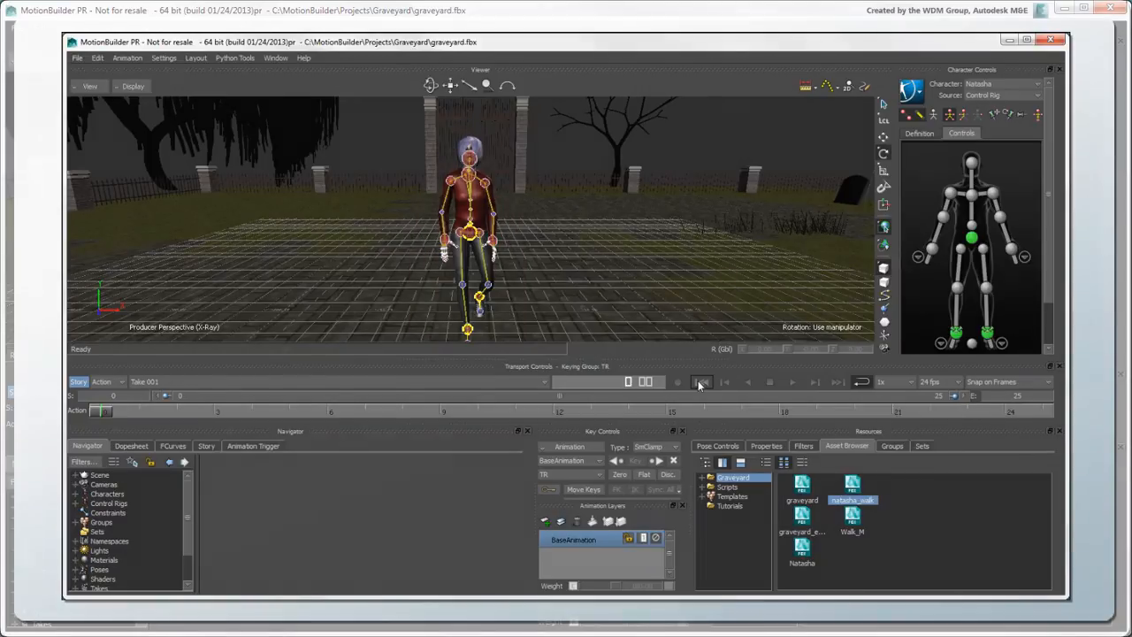
click(1026, 40)
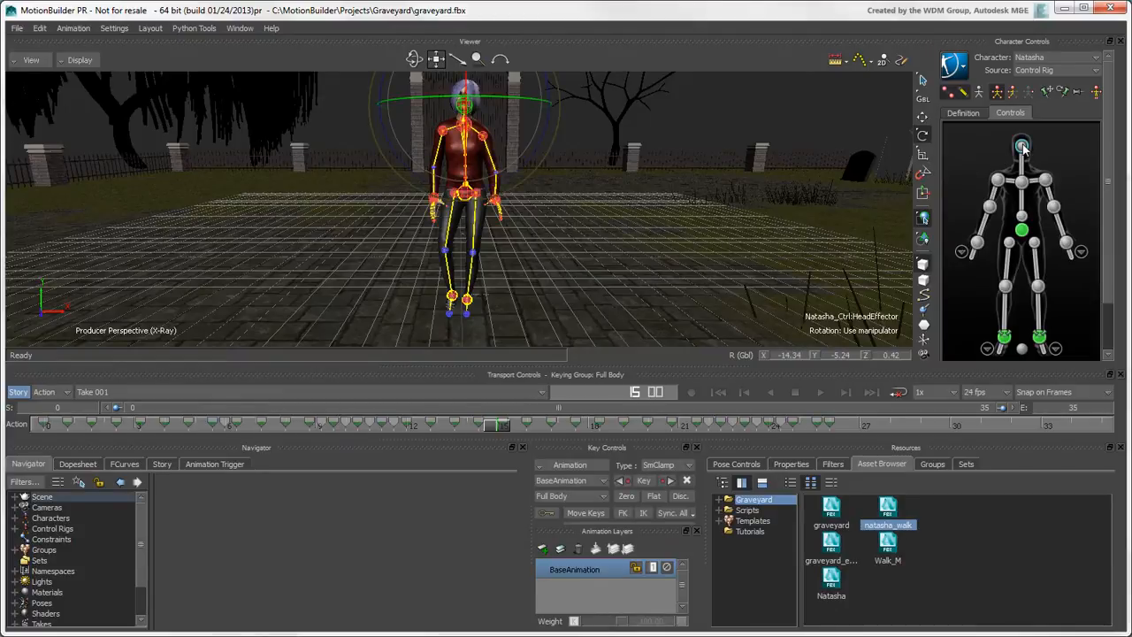
click(1021, 232)
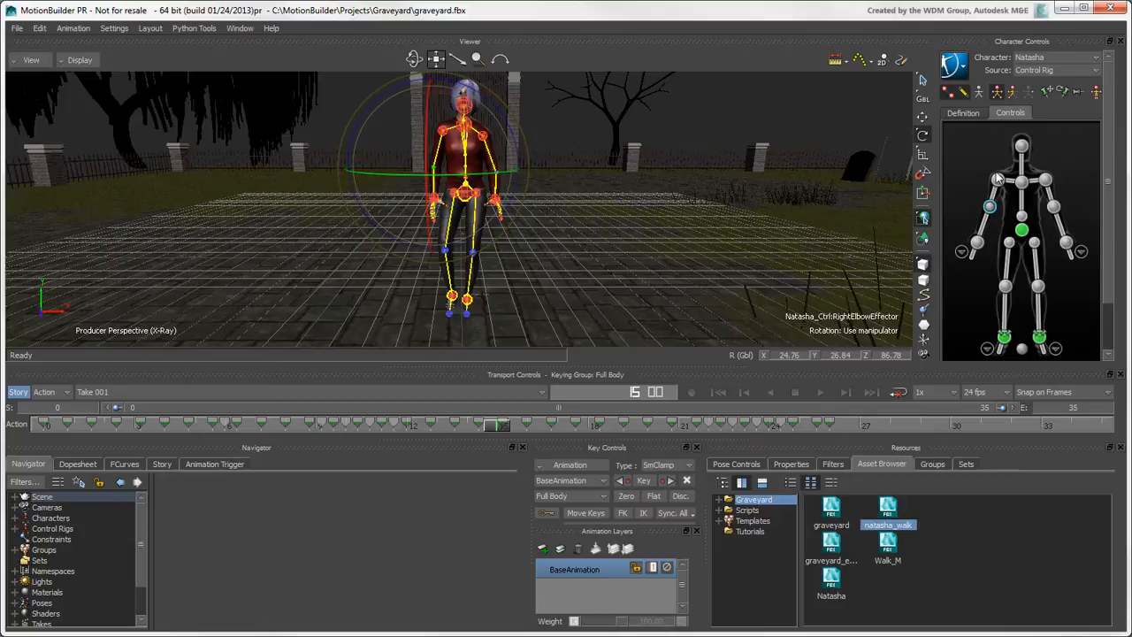
click(1005, 288)
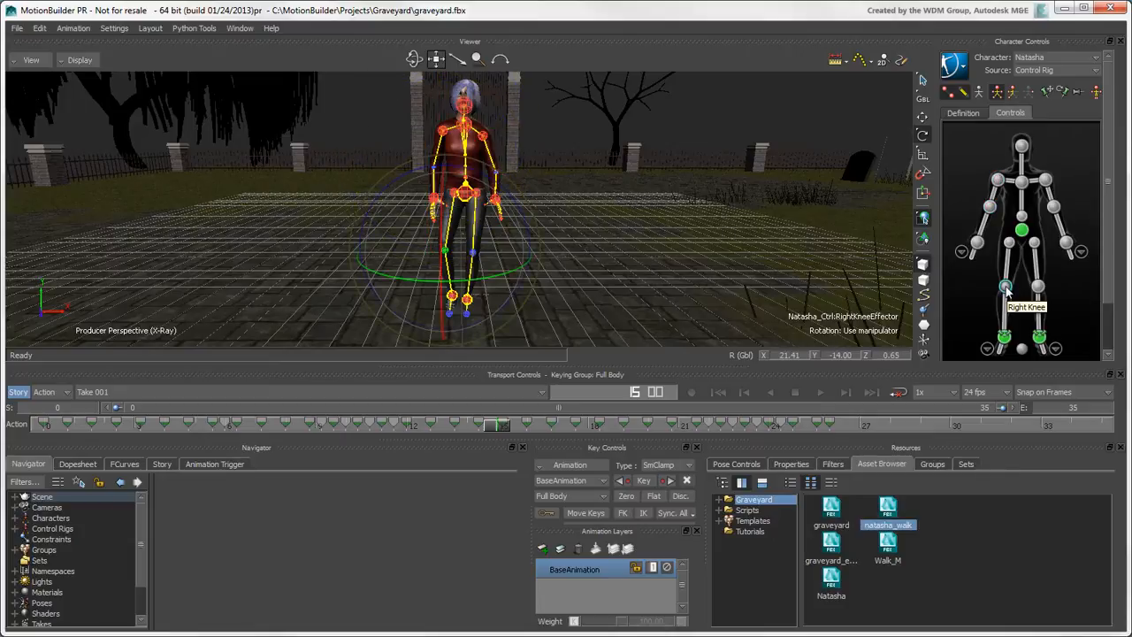
click(976, 246)
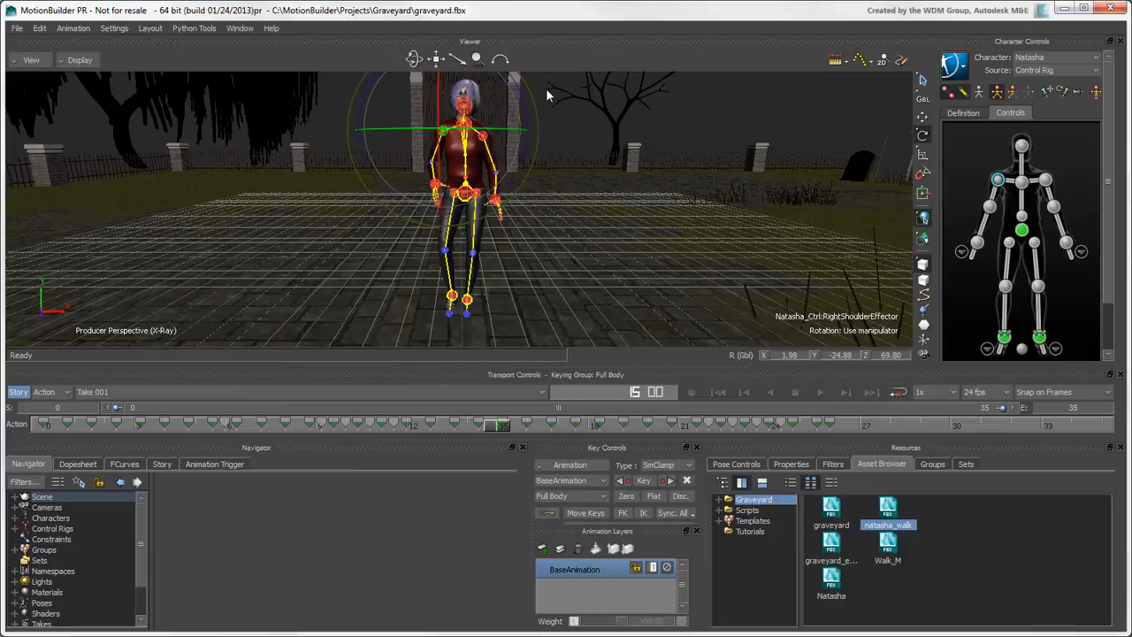
mouse_move(1010, 103)
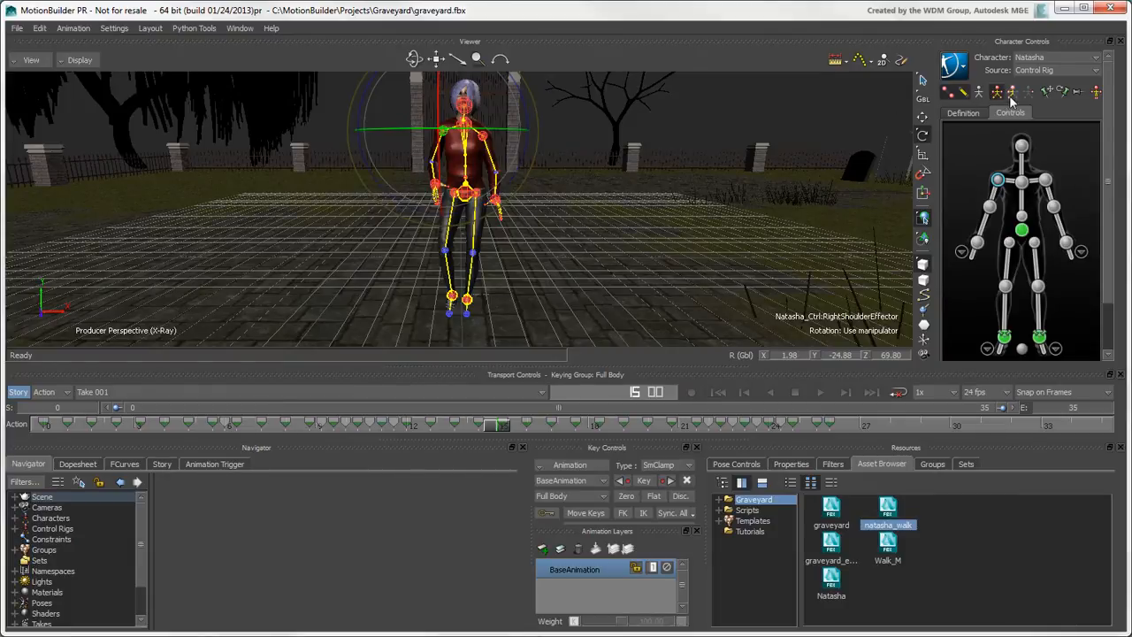
mouse_move(1013, 97)
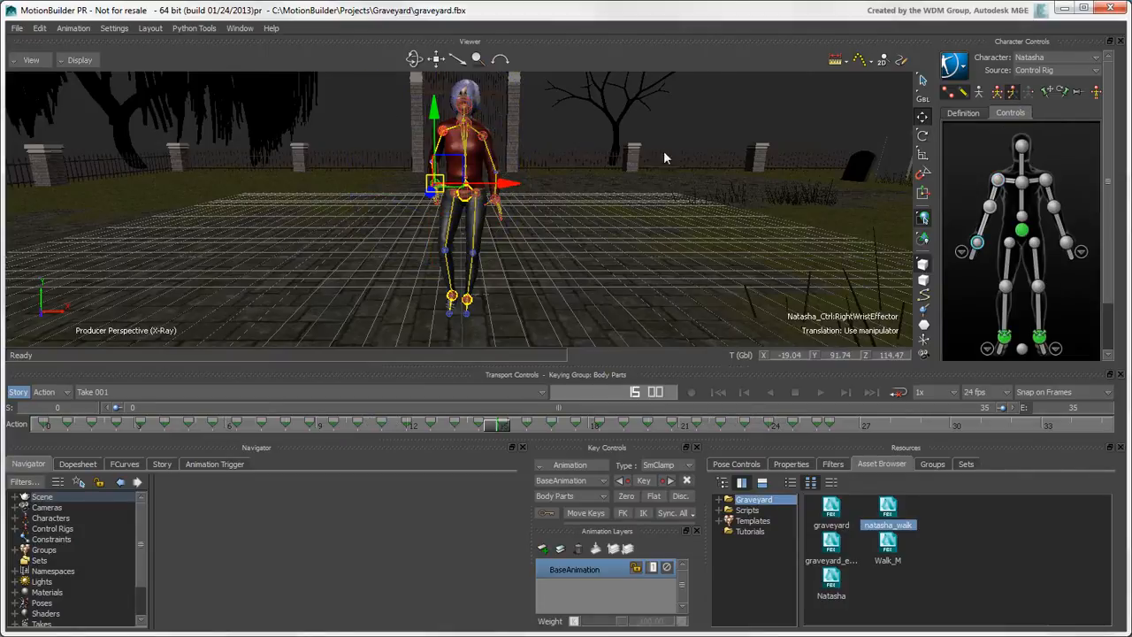
drag(504, 186, 380, 158)
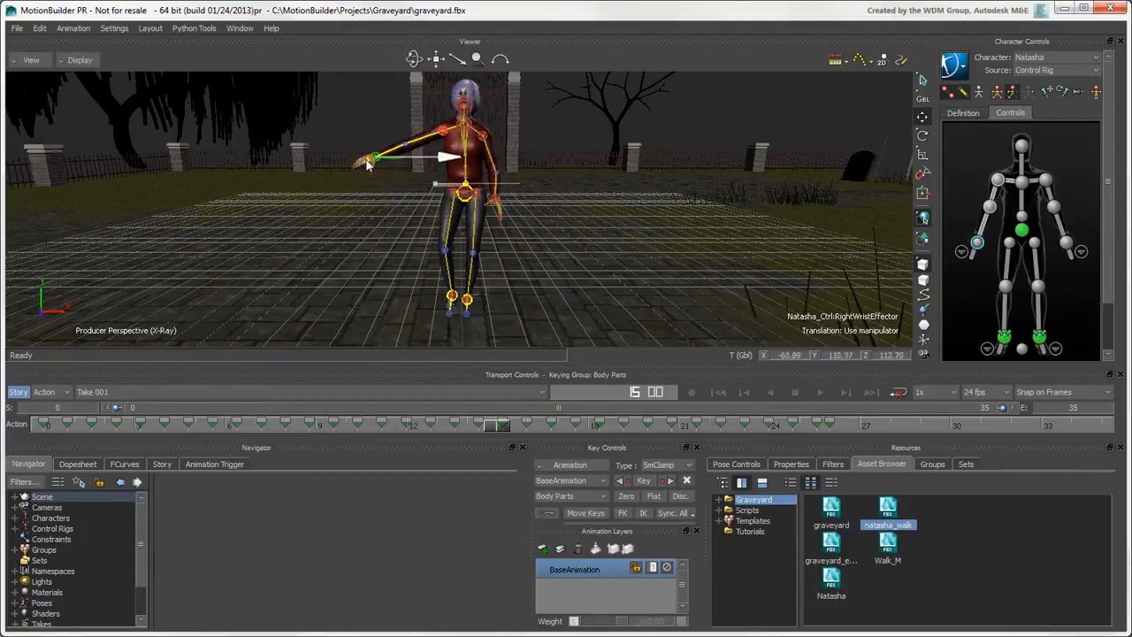
drag(375, 158, 433, 186)
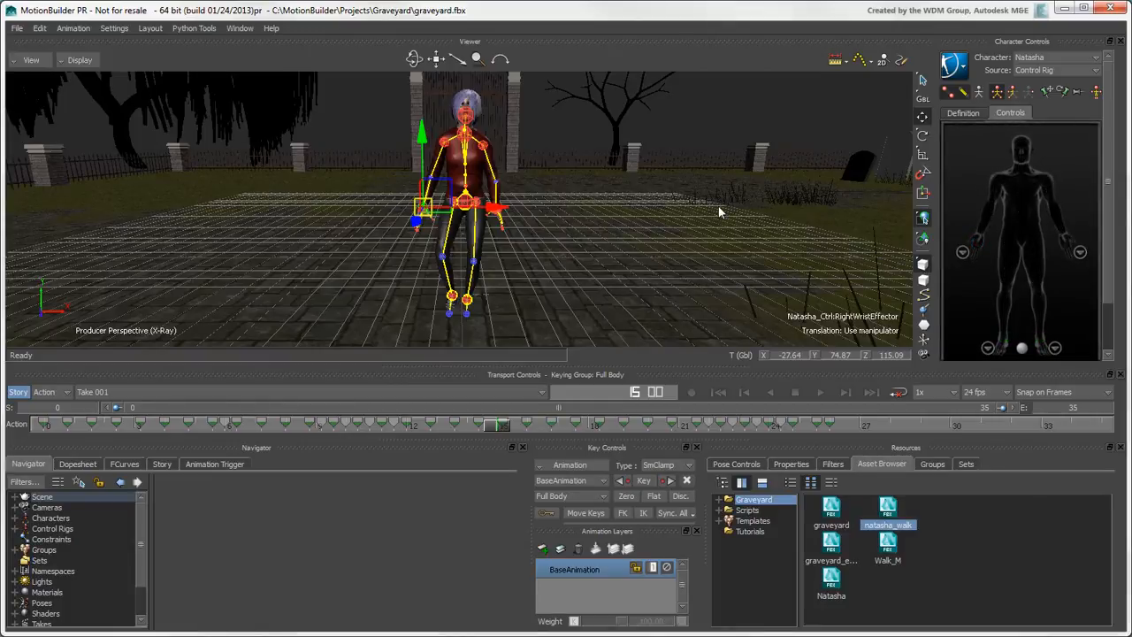
mouse_move(772, 196)
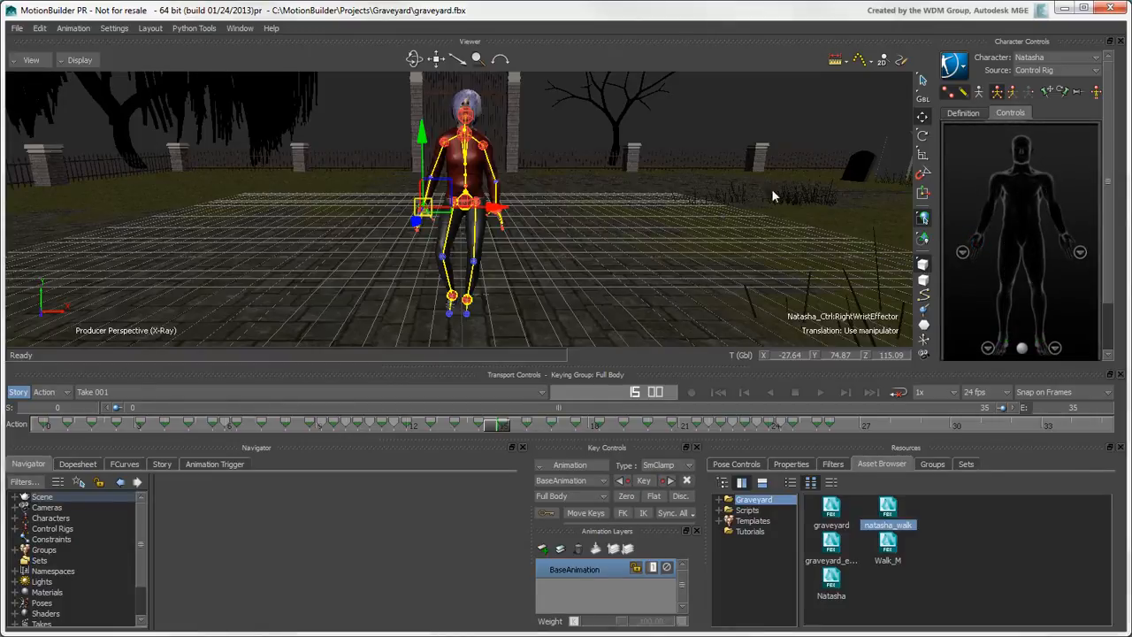
Scrub the timeline to a mid-stride frame of Natasha's walk
click(963, 112)
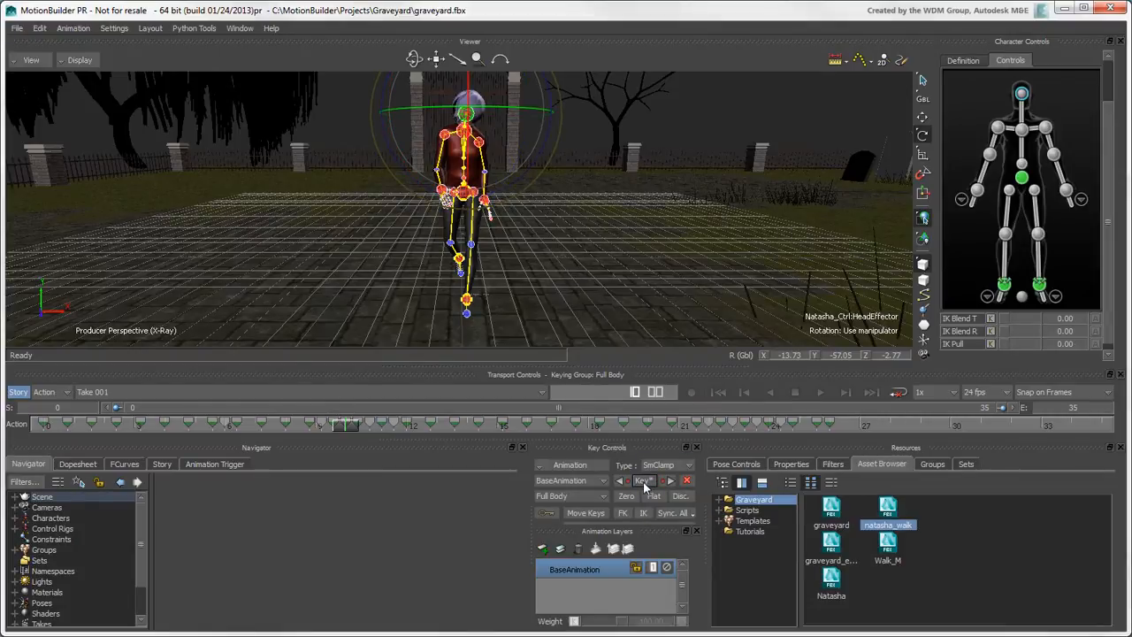
mouse_move(687, 481)
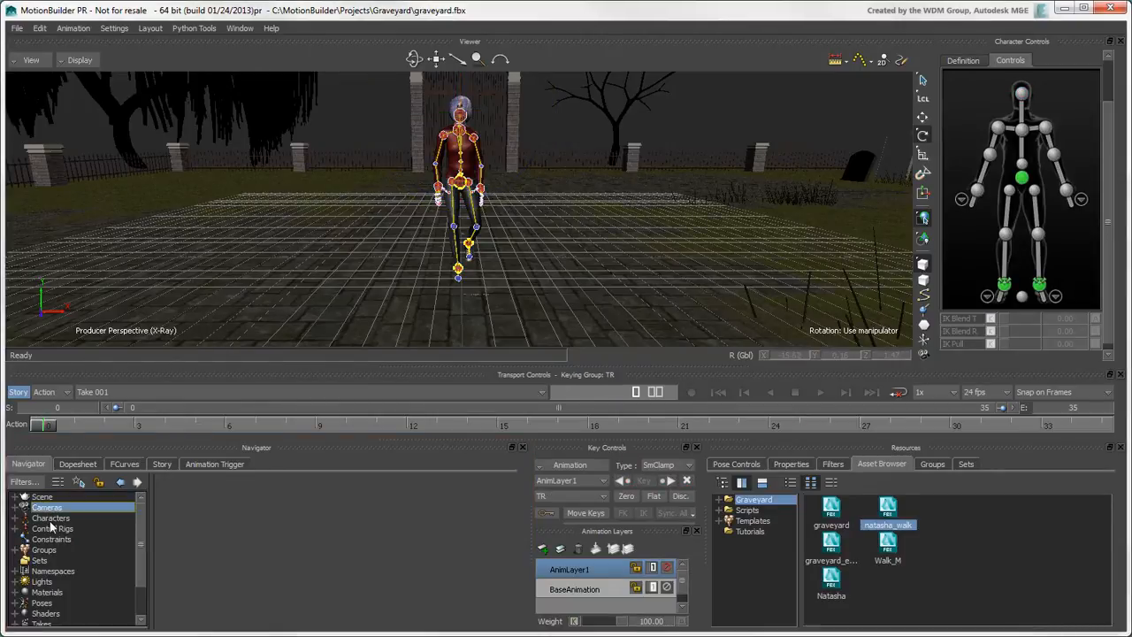
Turn mat_simpleTree's diffuse colour white by raising its Brightness to 100
click(50, 517)
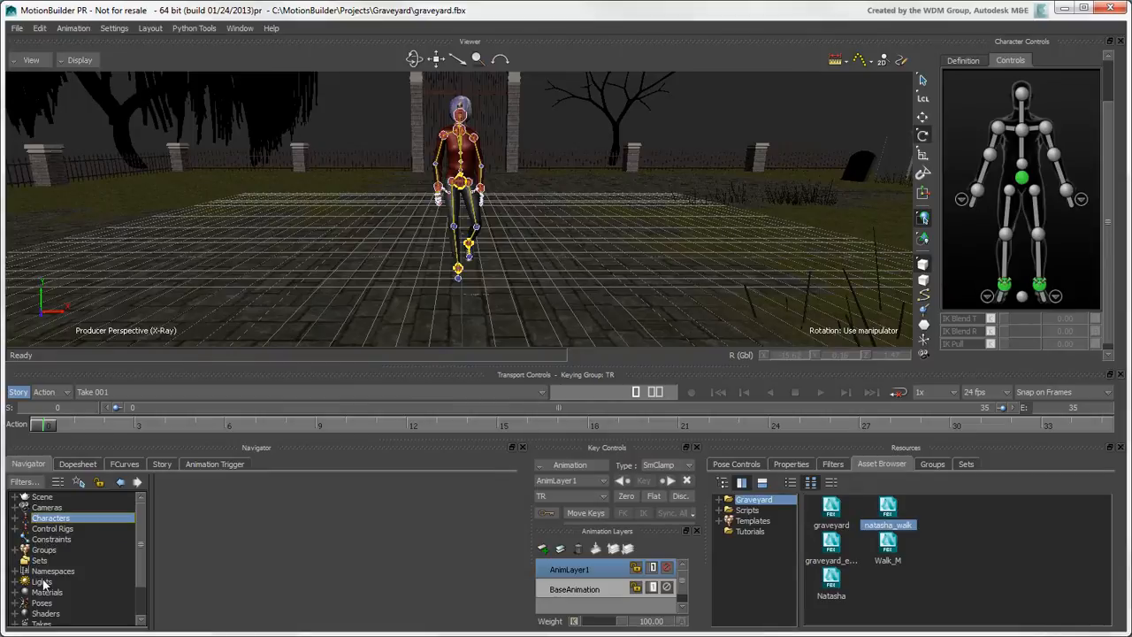
click(47, 592)
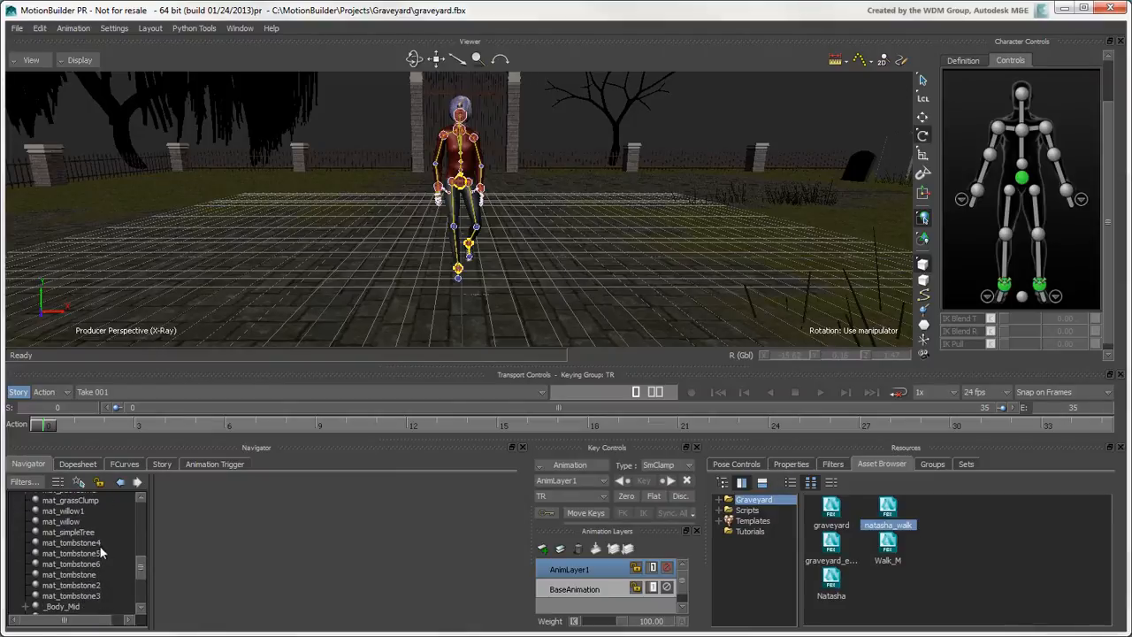
click(69, 532)
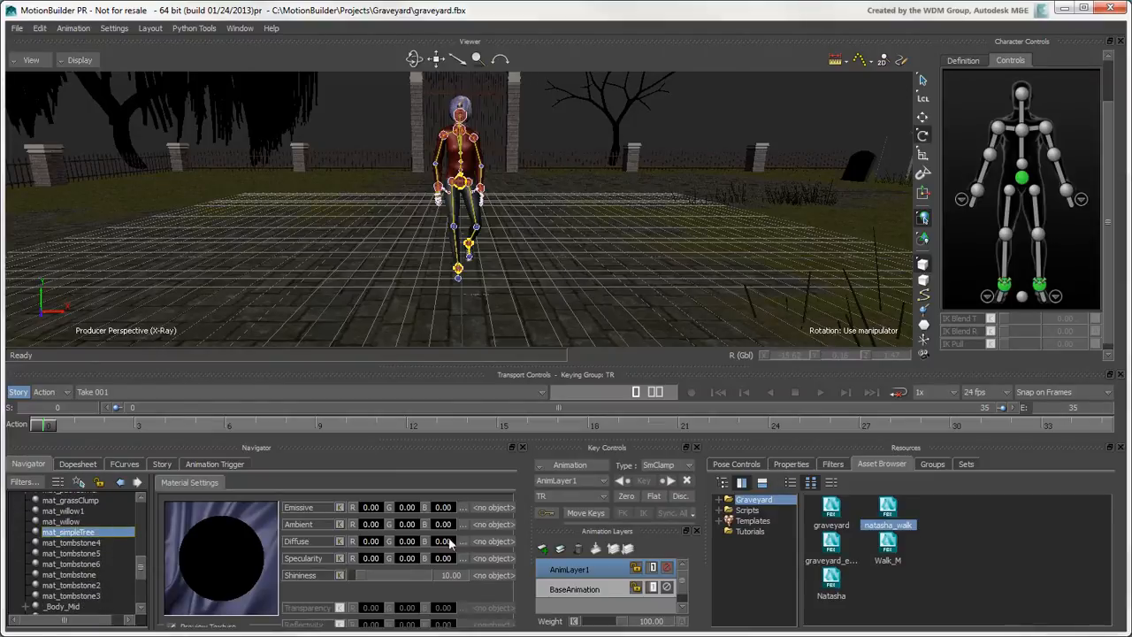
click(442, 540)
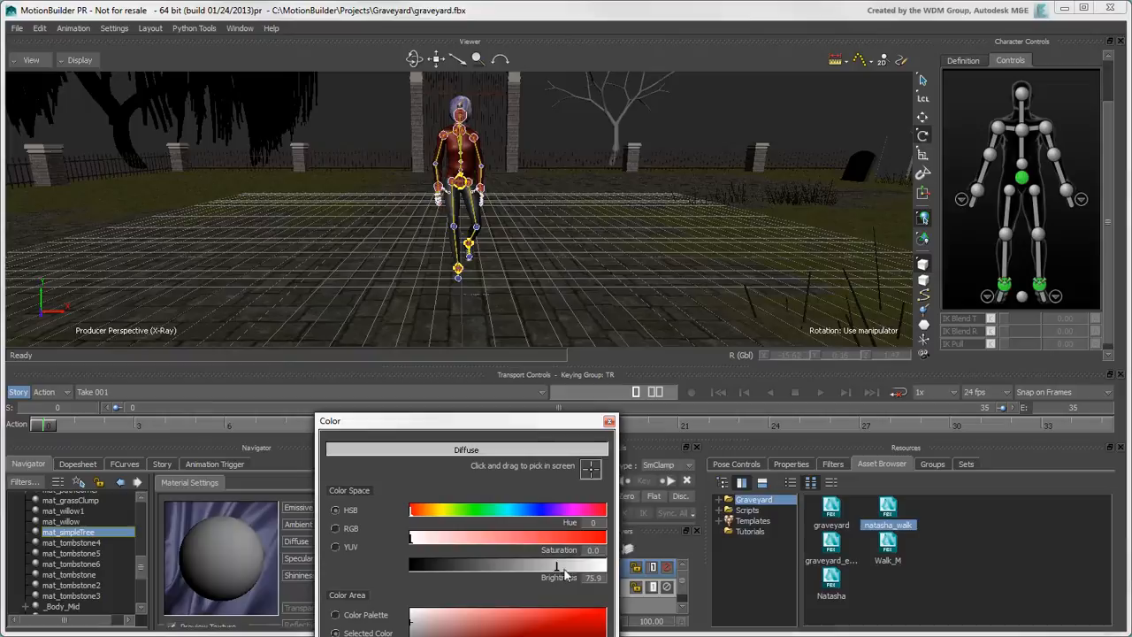
click(609, 420)
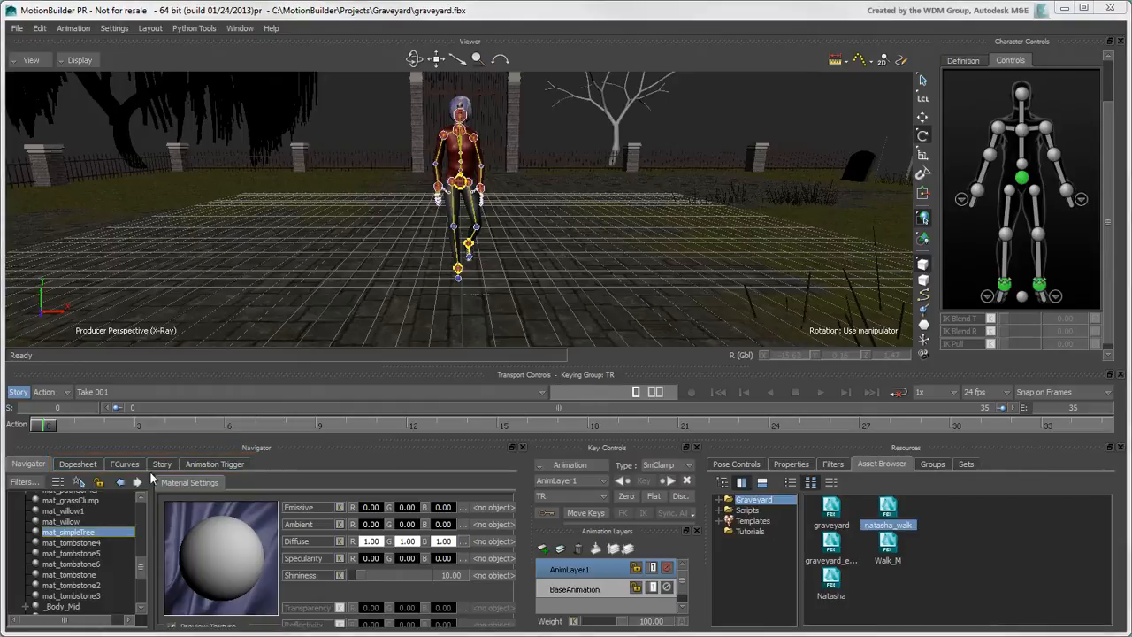
click(77, 463)
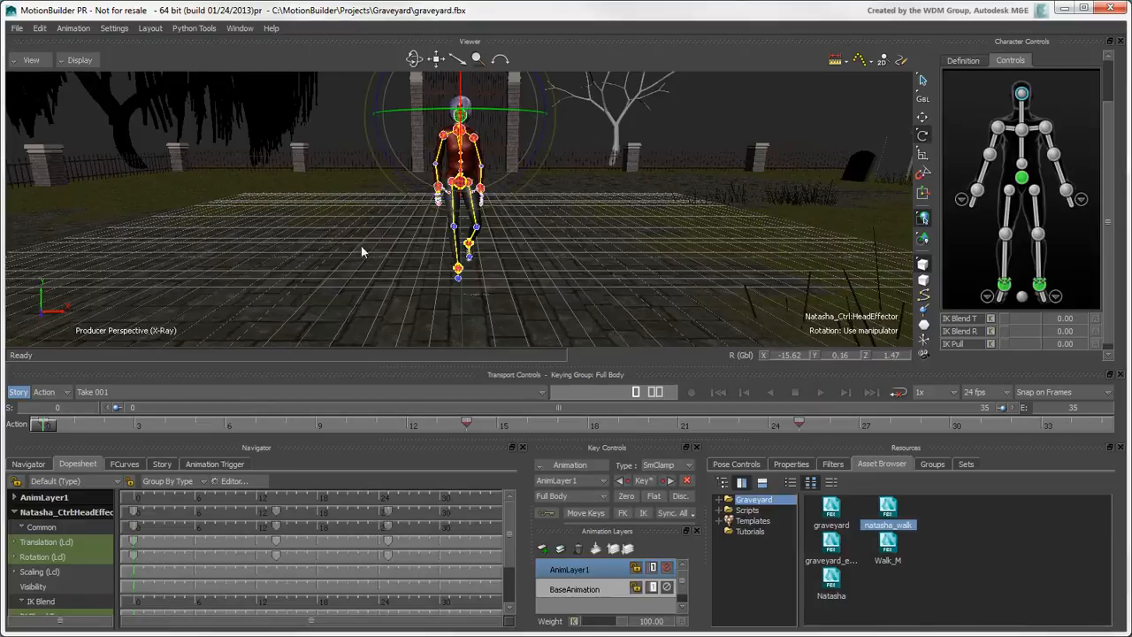
Expand the head effector's Rotation (Lcl) channels and select the X rotation keys
click(43, 556)
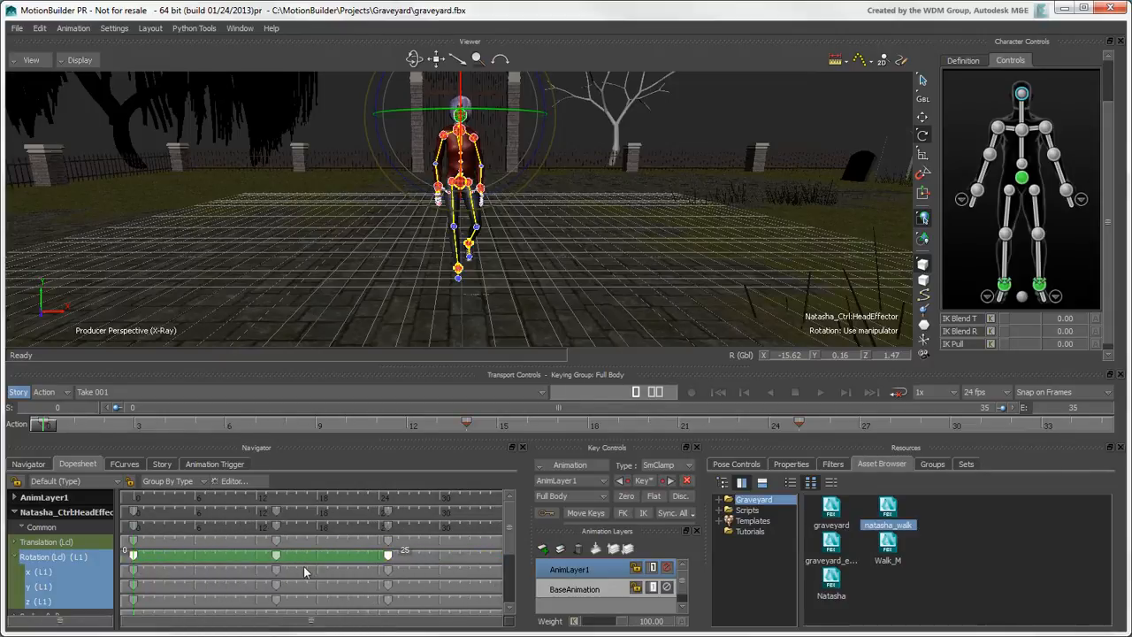
click(123, 464)
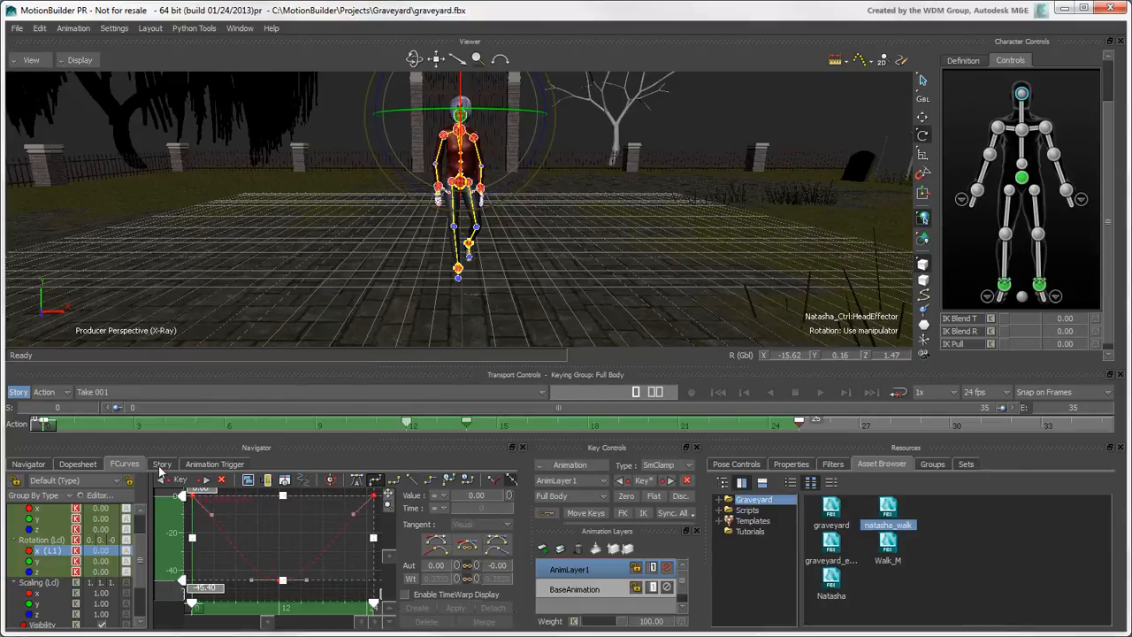
Switch to the Story tab to show the story timeline's two tracks
click(162, 464)
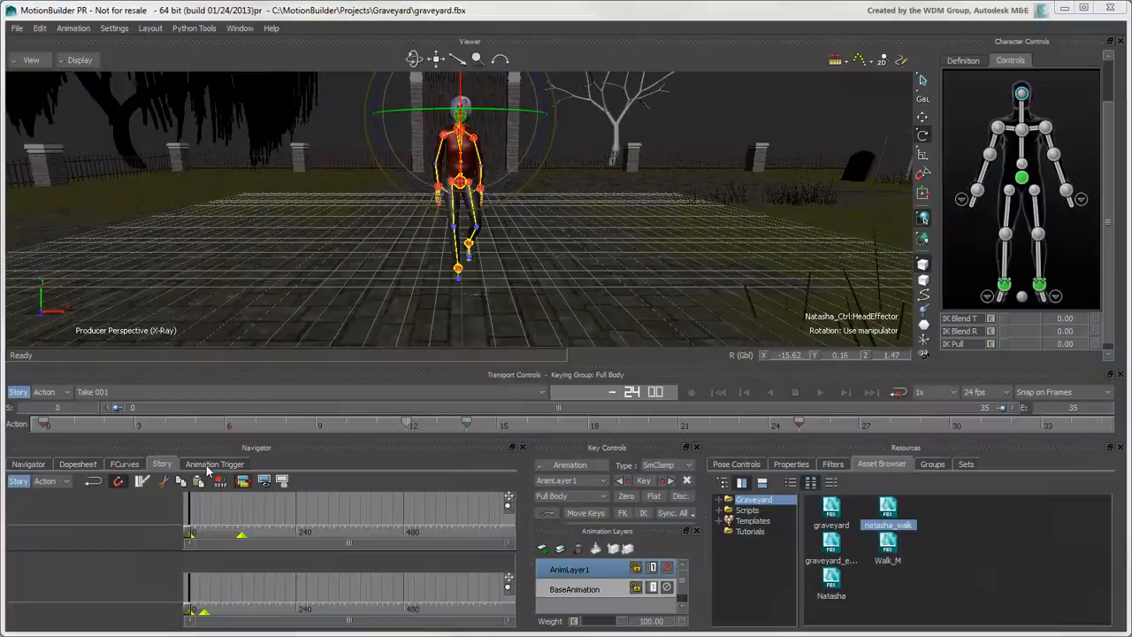
Show the Animation Trigger editor and list the Devices templates in the Asset Browser
click(214, 463)
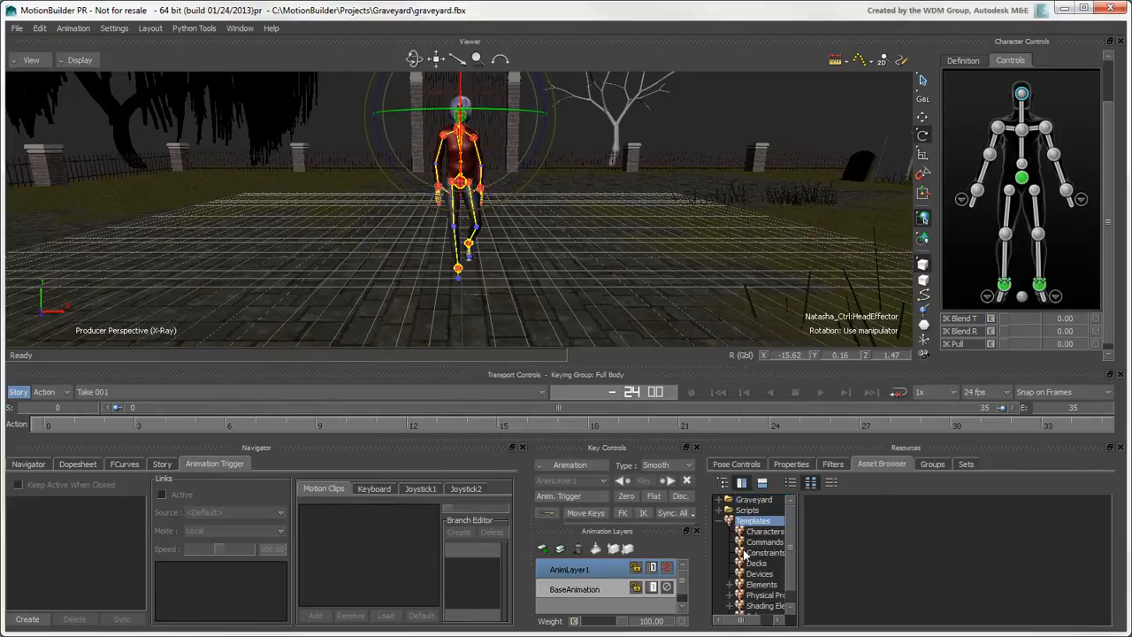
click(758, 573)
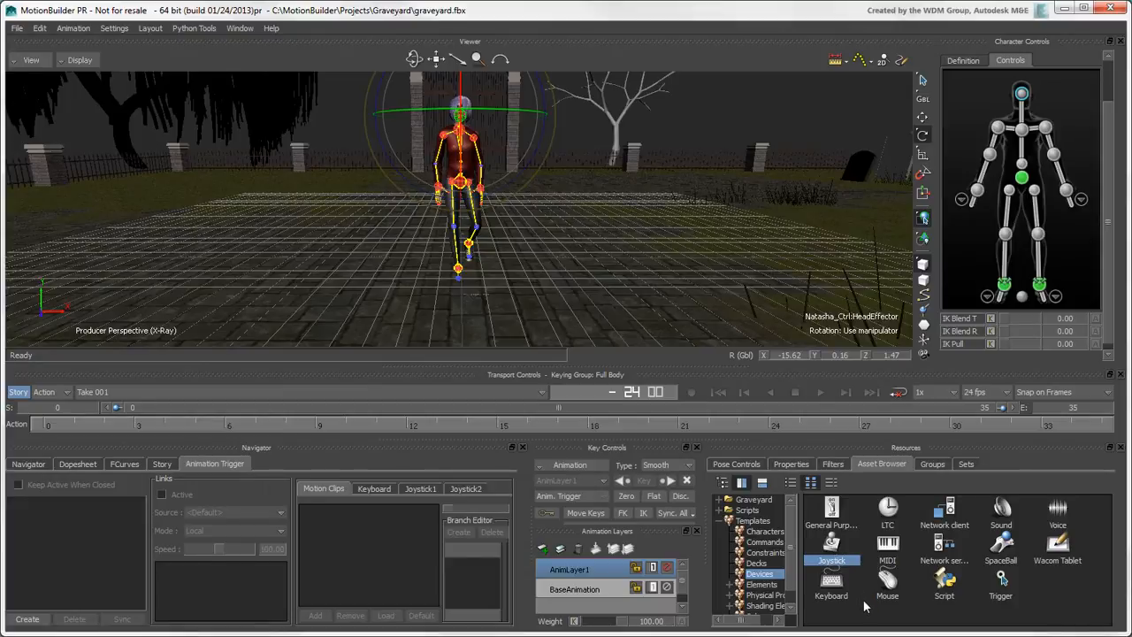
click(150, 27)
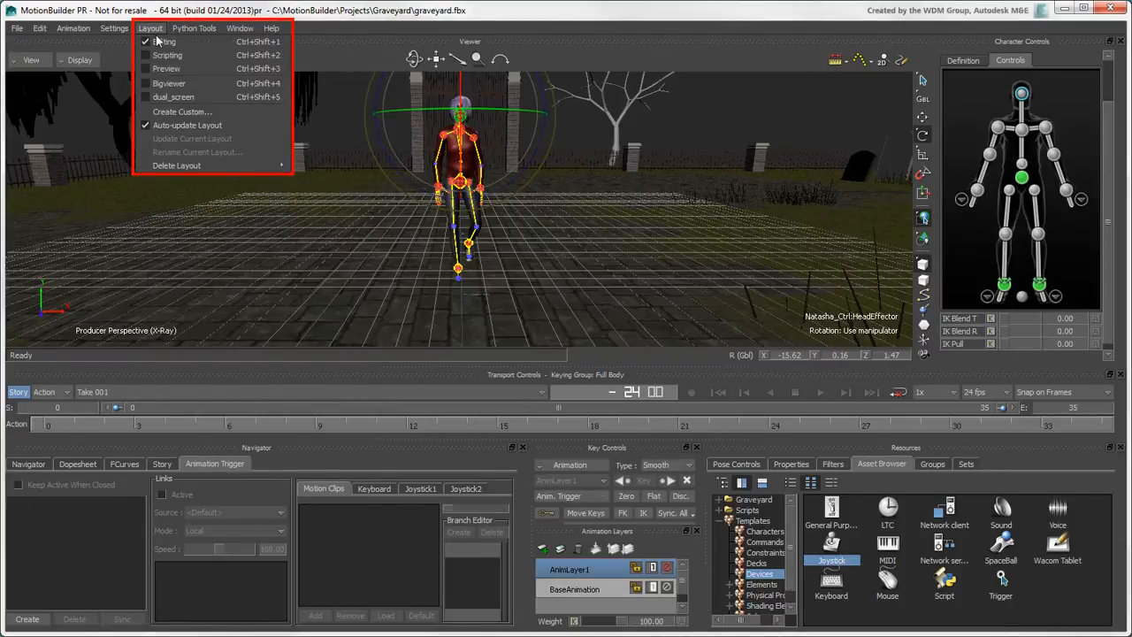
mouse_move(165, 41)
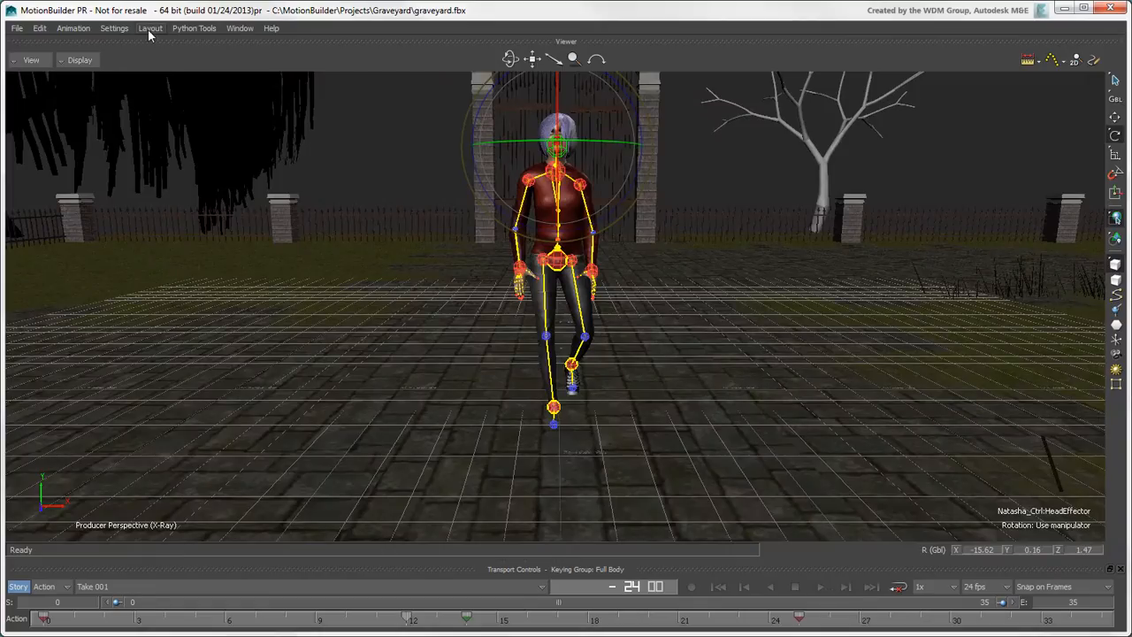
Cycle through the Bigviewer and Scripting layouts, then return to the Editing layout
click(149, 27)
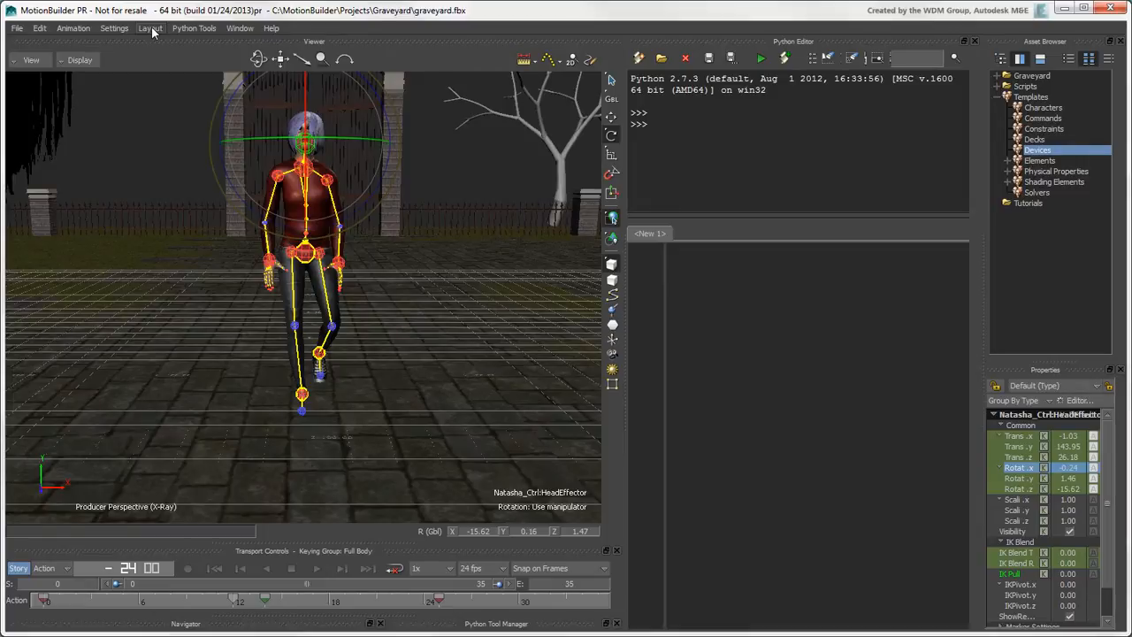
click(149, 28)
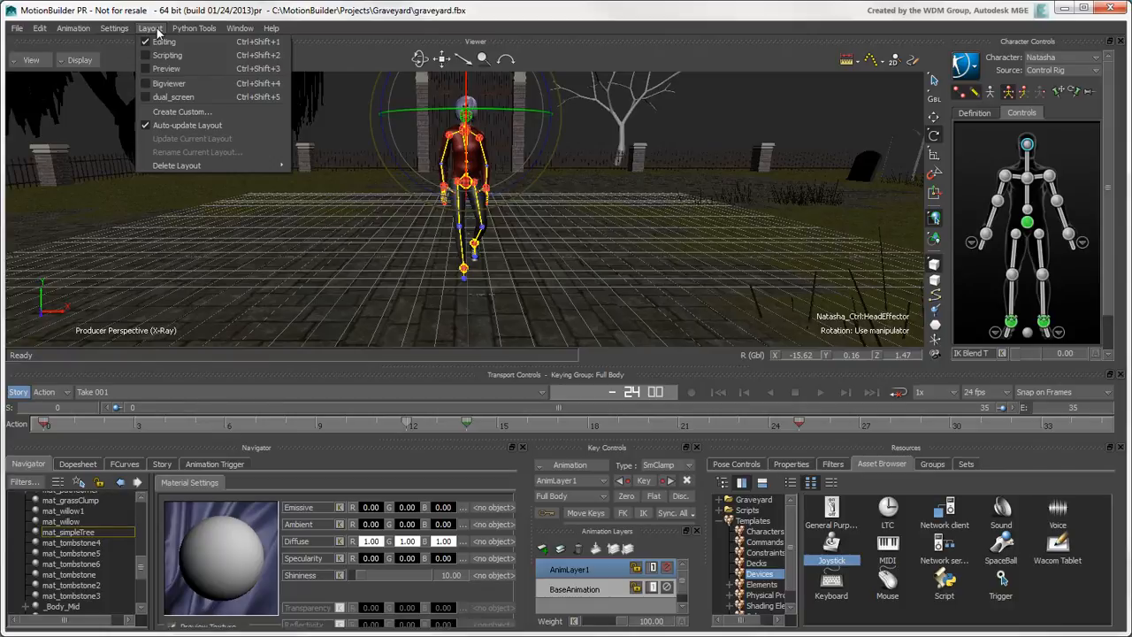
Create a custom layout named 'MyLayout' and rearrange its panels
click(182, 112)
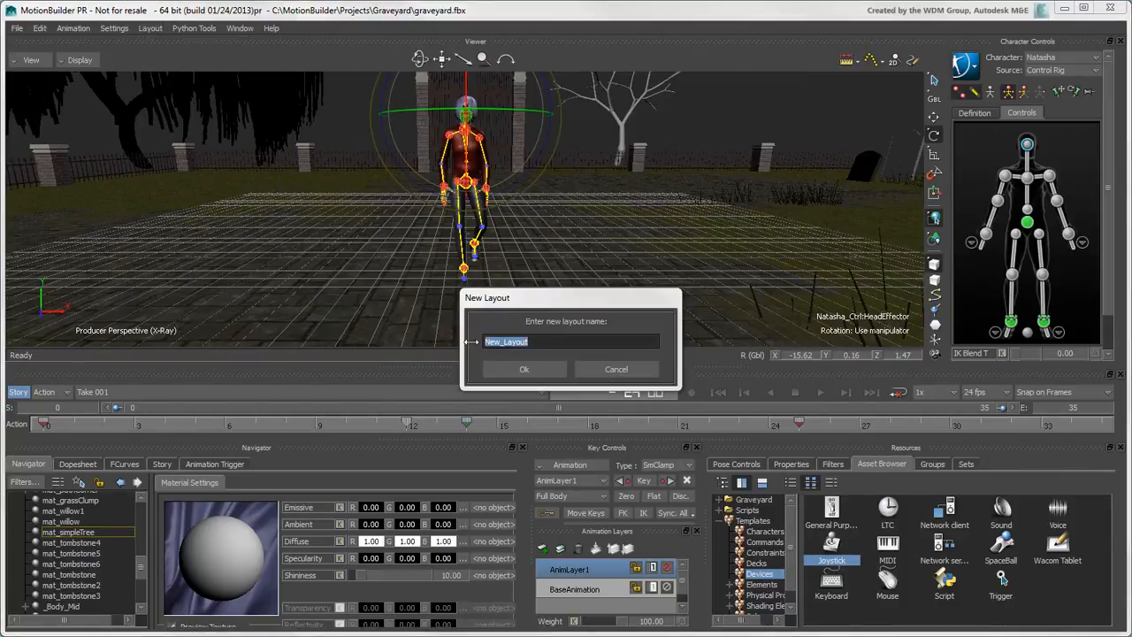
text(MyLayout)
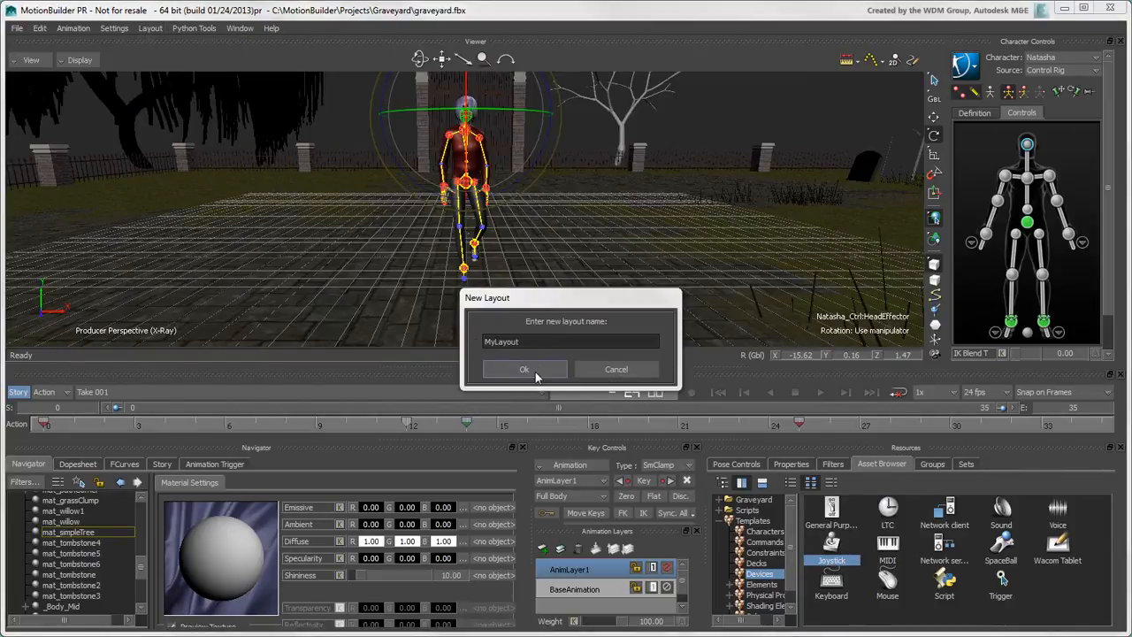
click(524, 369)
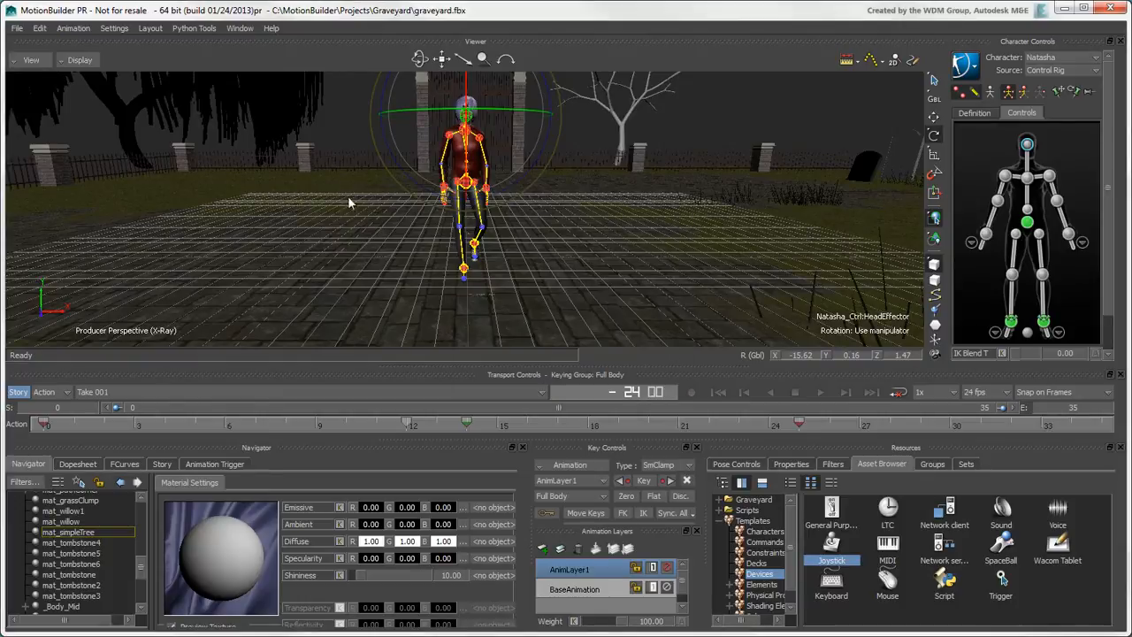
click(150, 27)
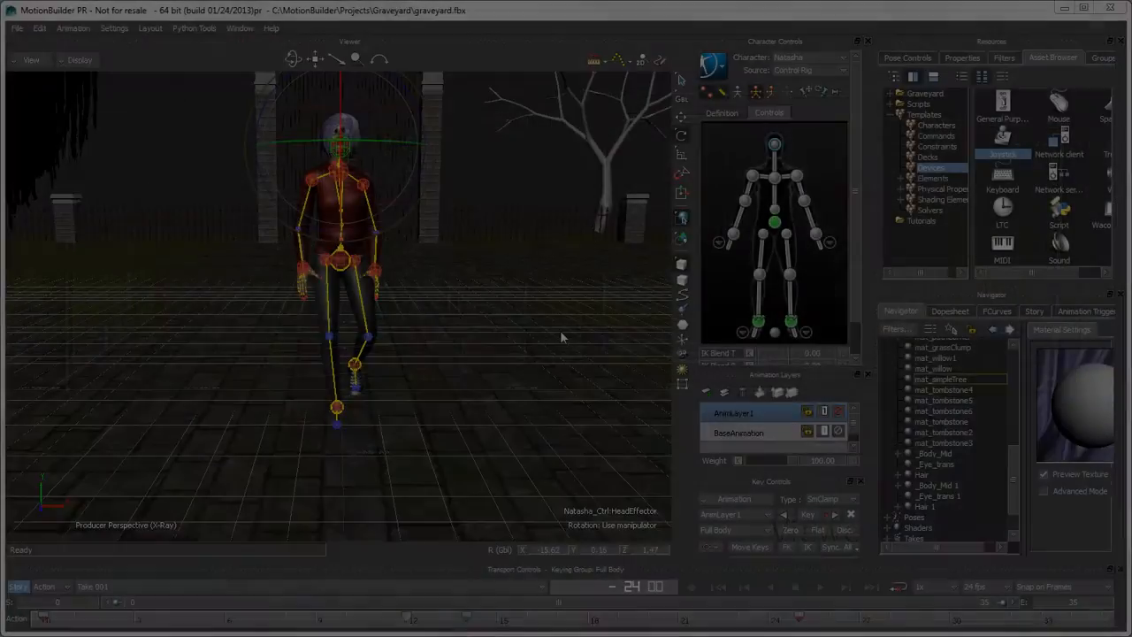
Add a Dopesheet window, confirm MyLayout is listed, and play Natasha's walk
click(240, 27)
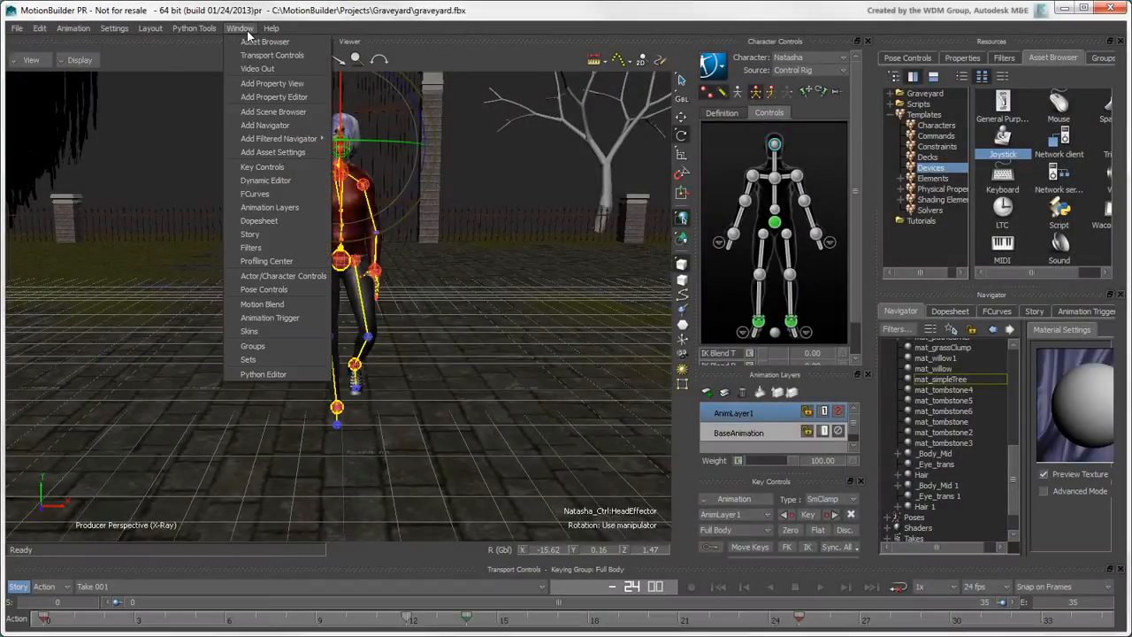
mouse_move(265, 180)
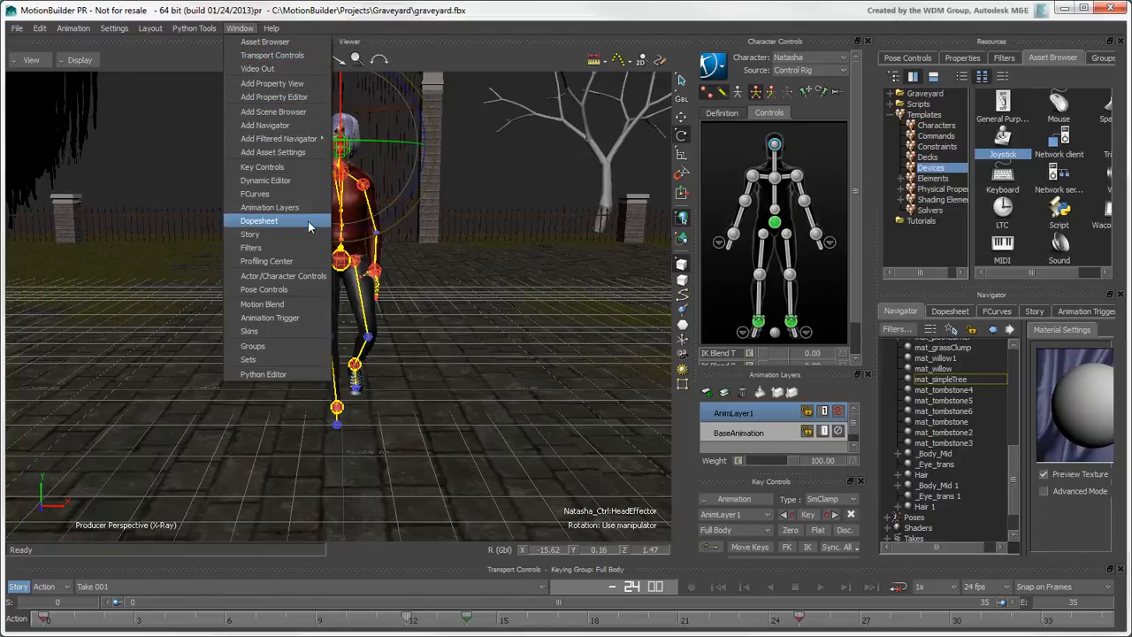
click(150, 28)
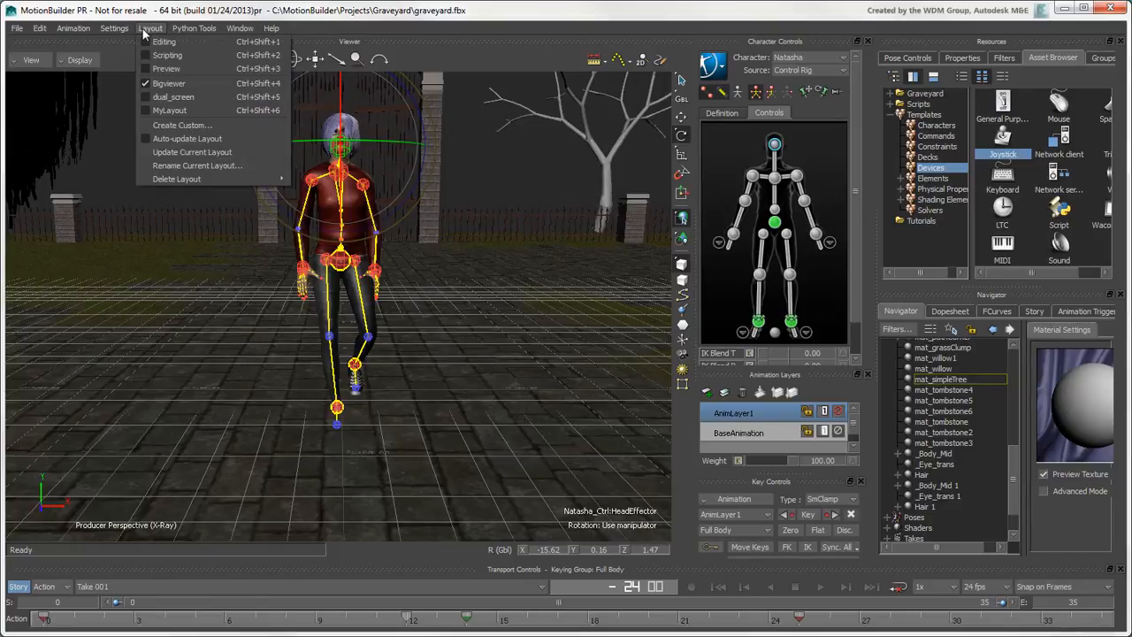
mouse_move(212, 153)
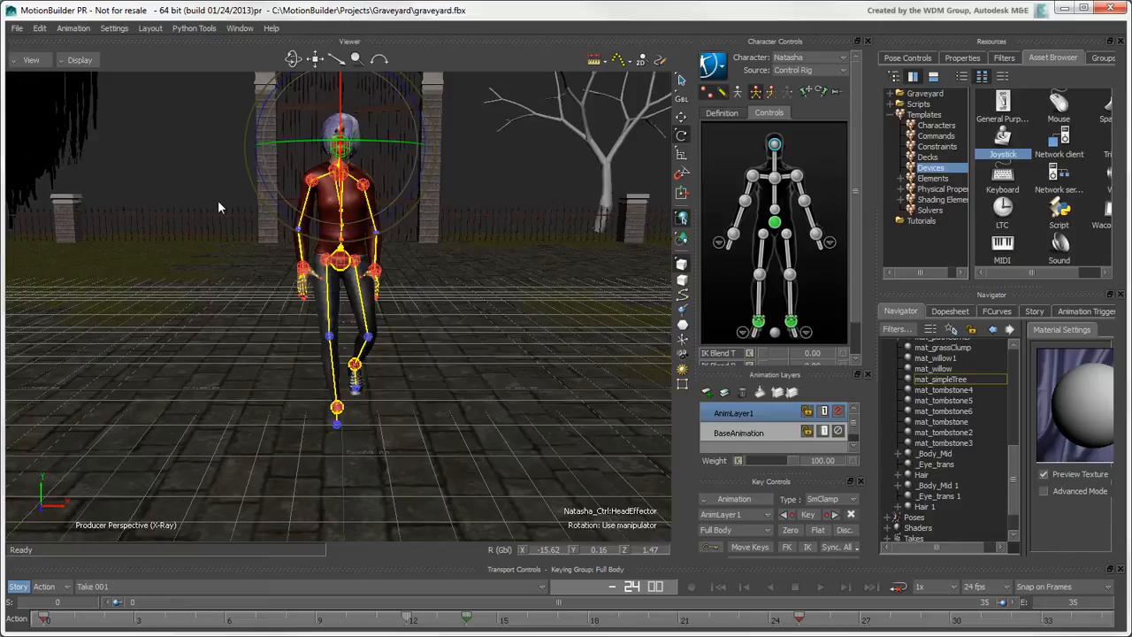
mouse_move(309, 274)
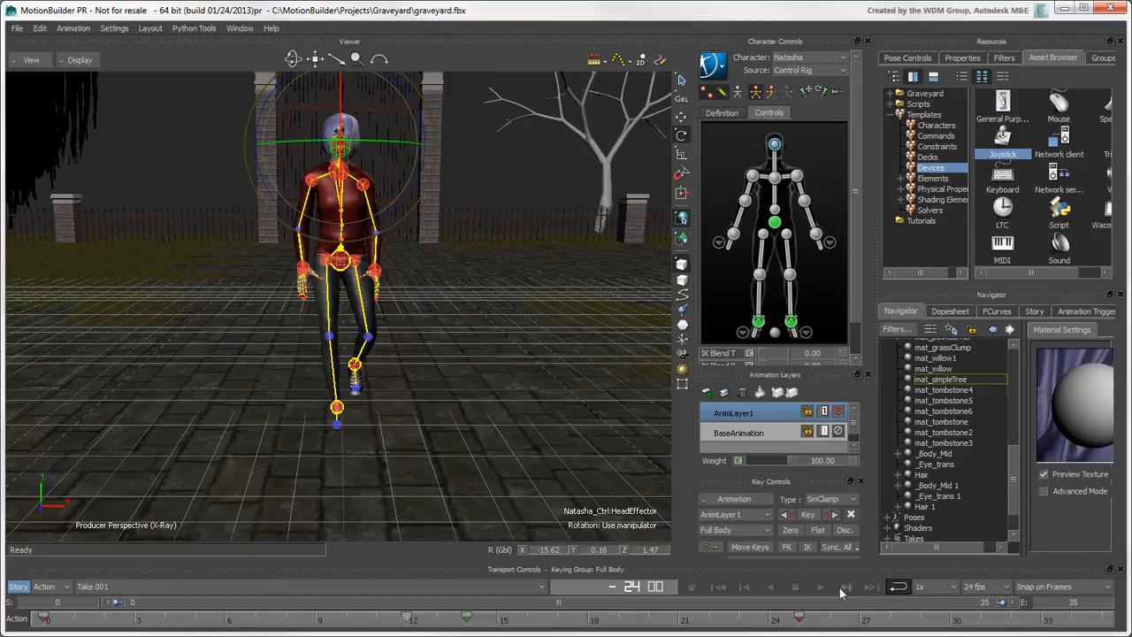
click(819, 586)
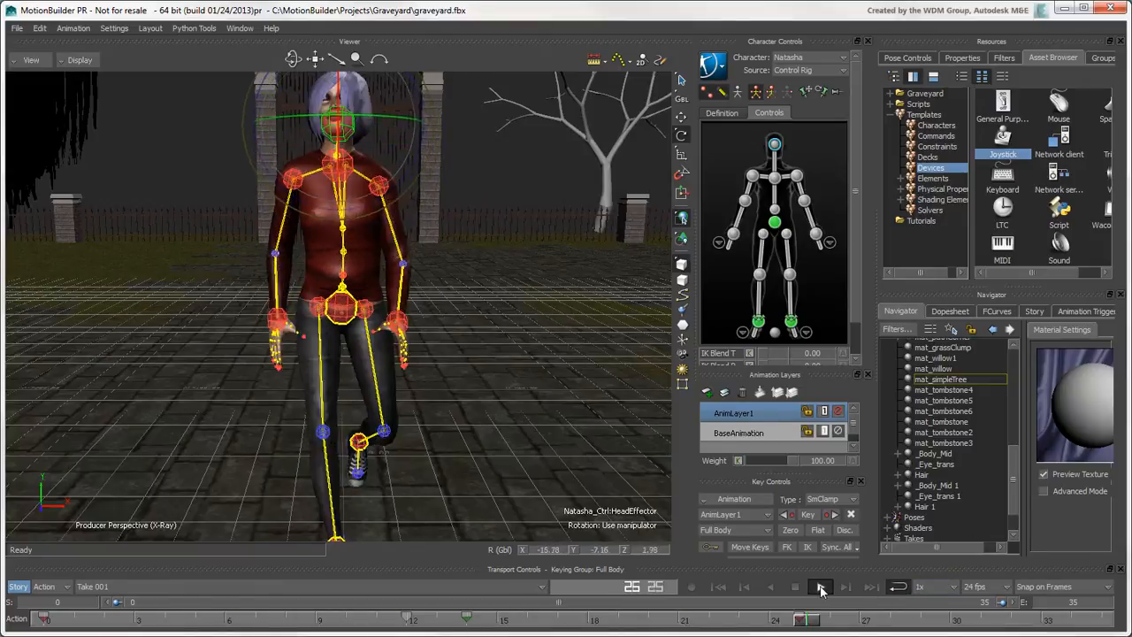